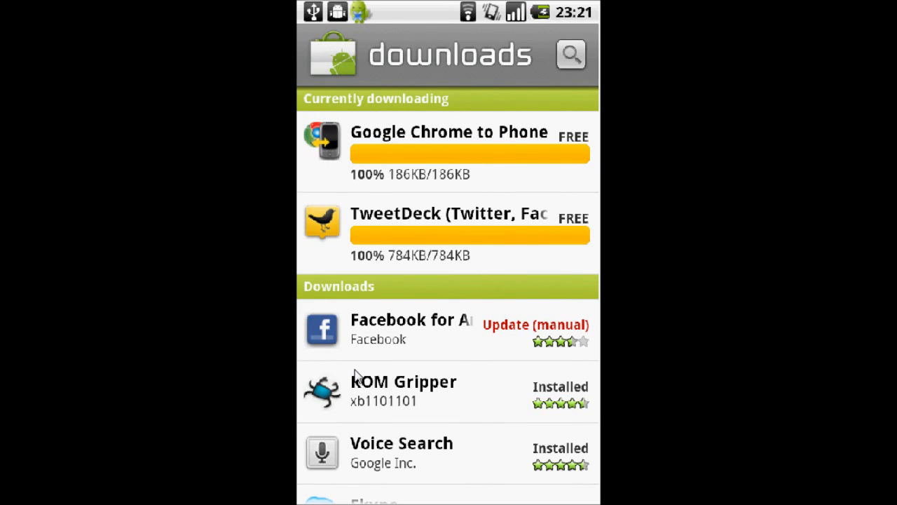
pyautogui.moveTo(448, 343)
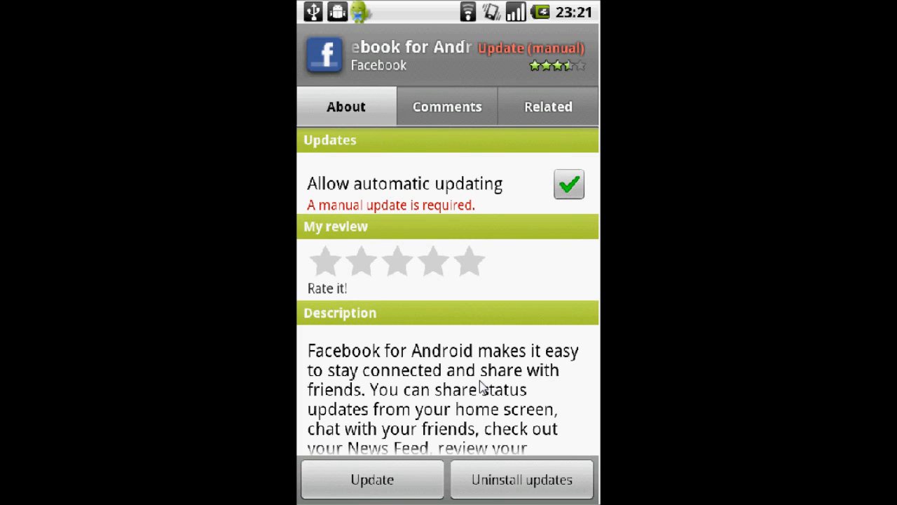
# Start the Facebook for Android 1.5.0 update and confirm replacing the installed app.
pyautogui.click(371, 479)
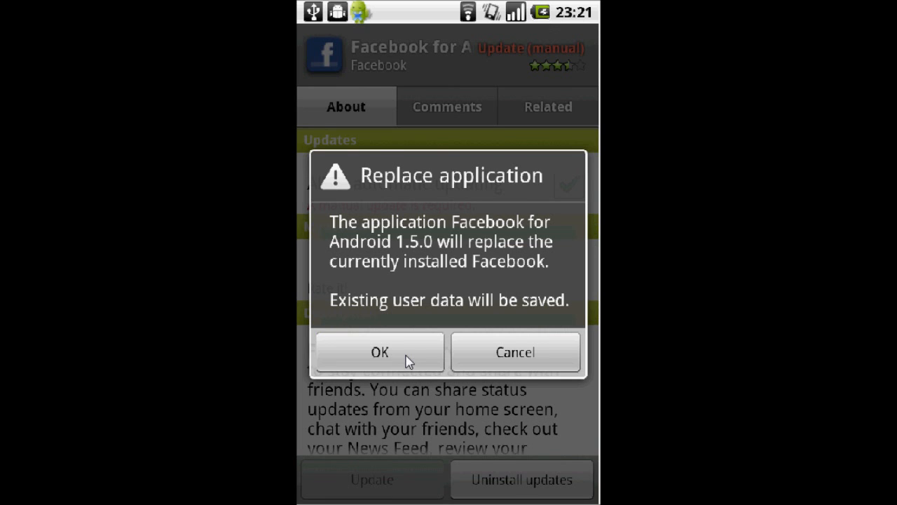
pyautogui.moveTo(404, 415)
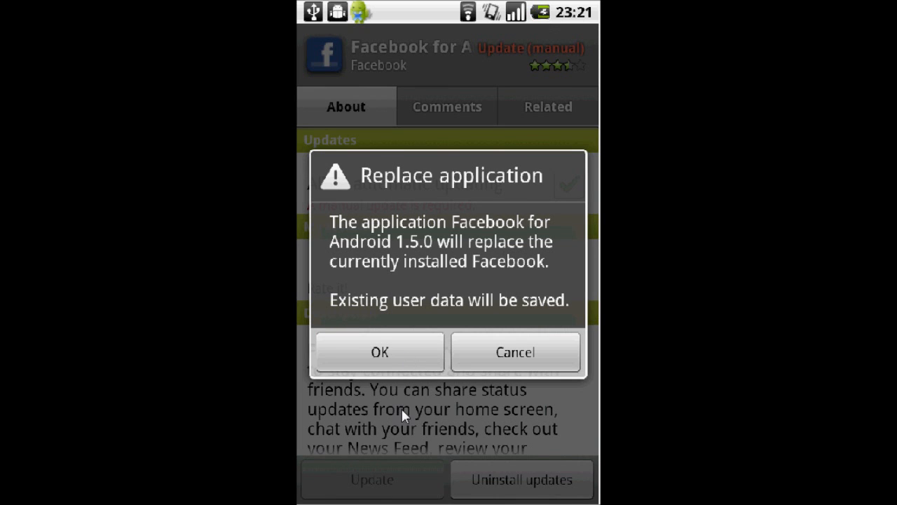
pyautogui.click(378, 352)
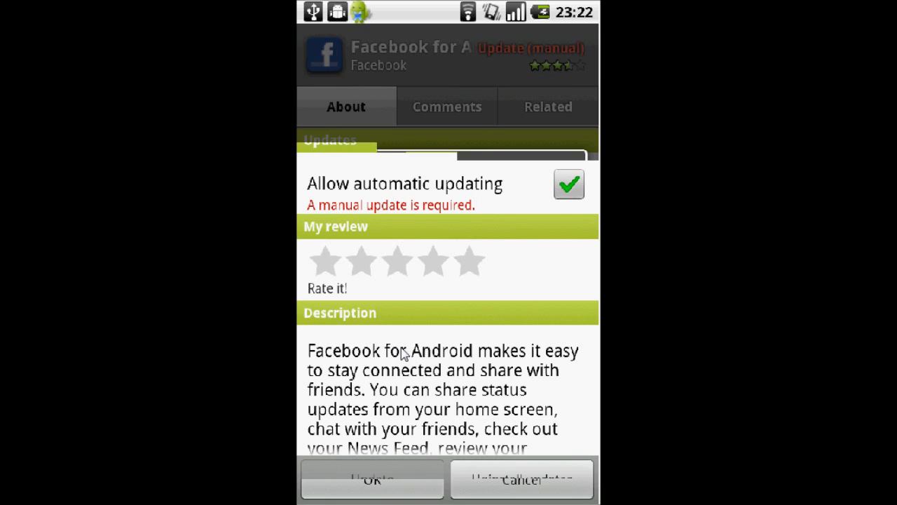
pyautogui.click(376, 480)
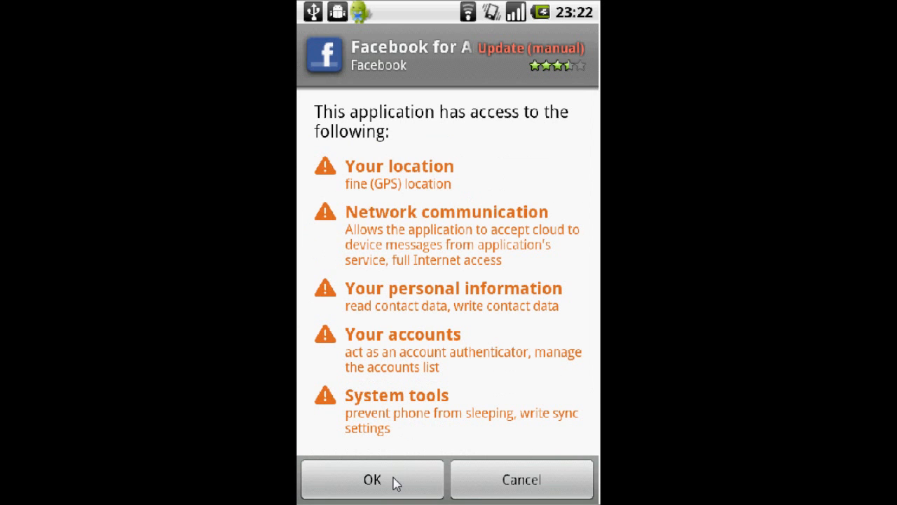
# Accept the update's permissions so Facebook installs, then launch the updated app.
pyautogui.click(371, 480)
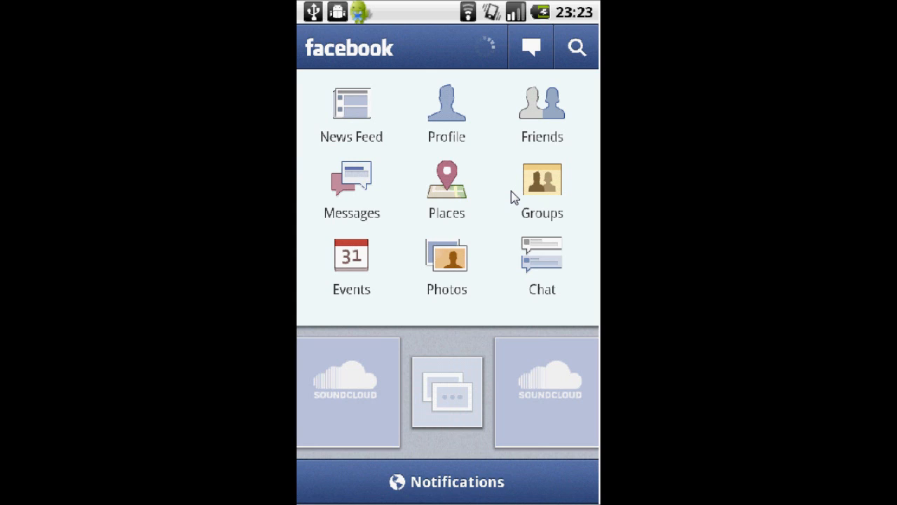
# Enter Facebook Chat and activate the search box over the available friends list.
pyautogui.click(541, 255)
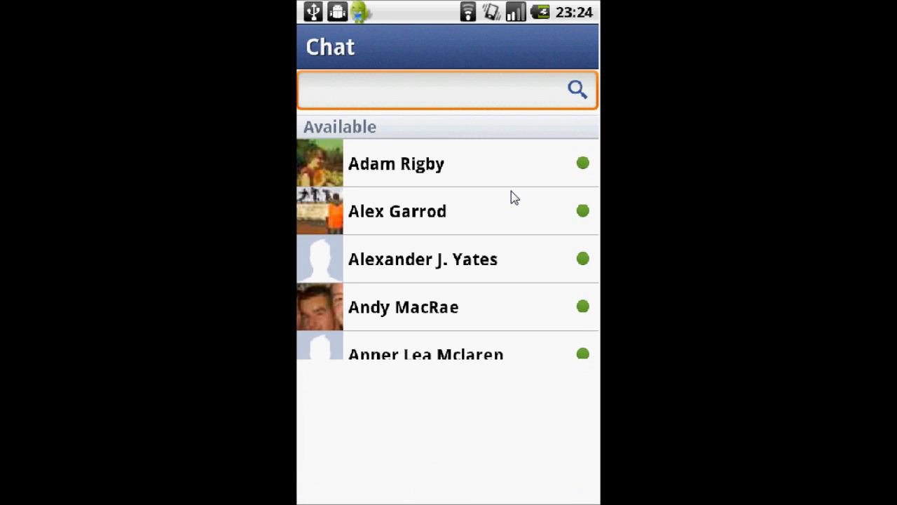
pyautogui.click(447, 89)
pyautogui.write('M')
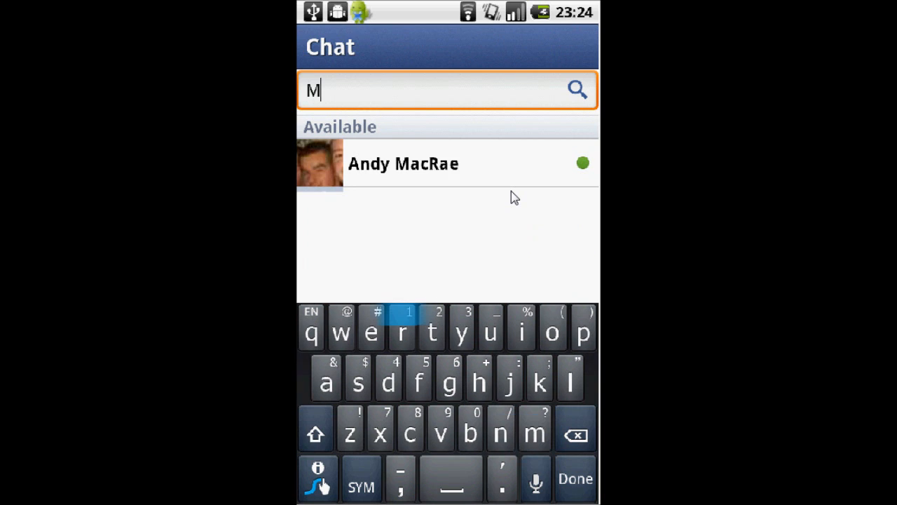
pyautogui.write('d')
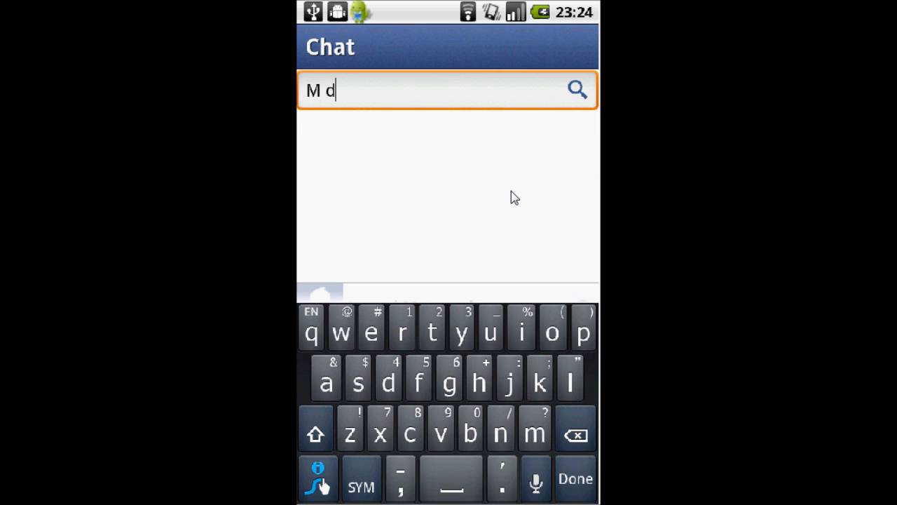
pyautogui.write('a')
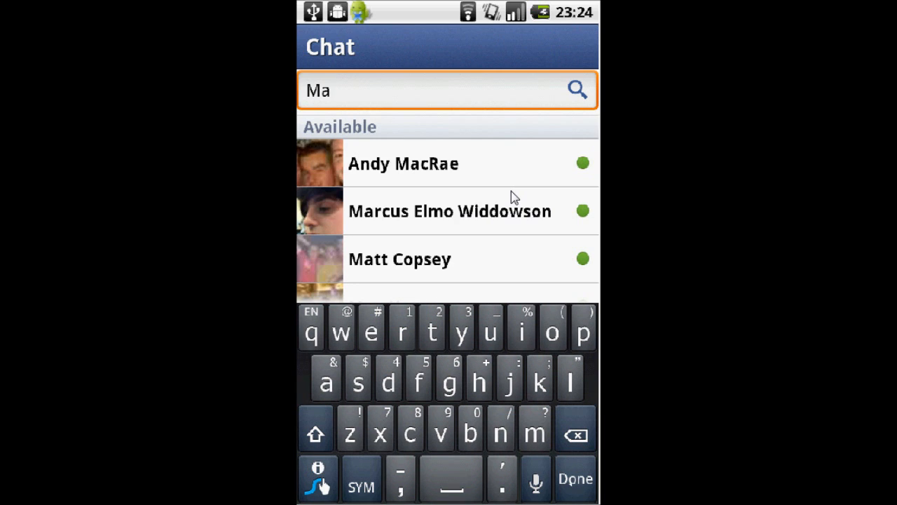
pyautogui.click(449, 210)
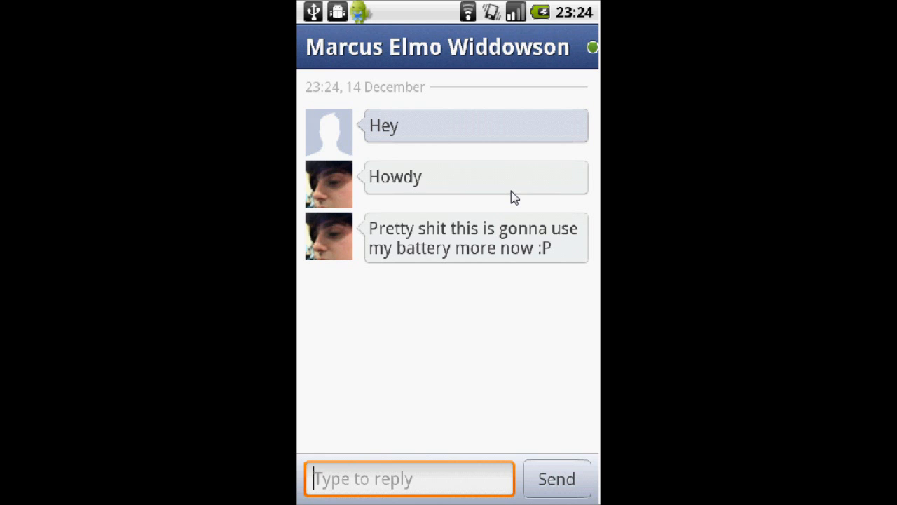
pyautogui.click(409, 478)
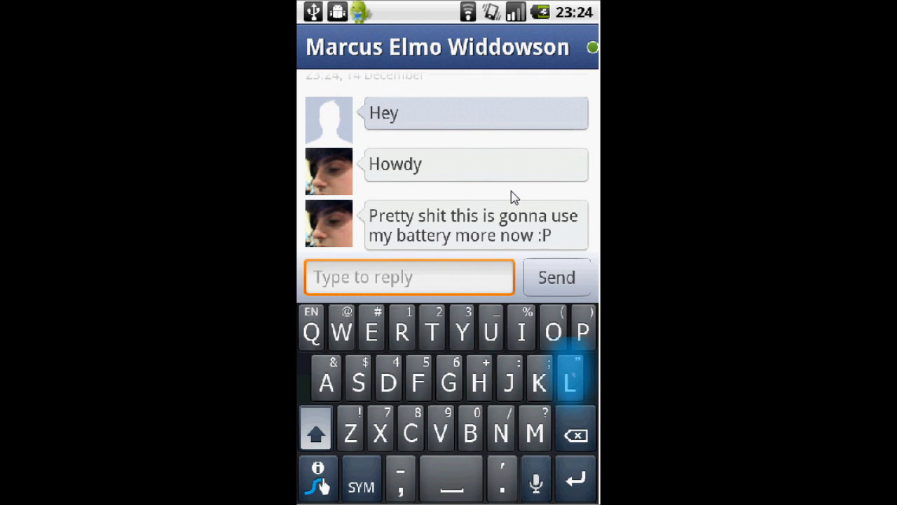